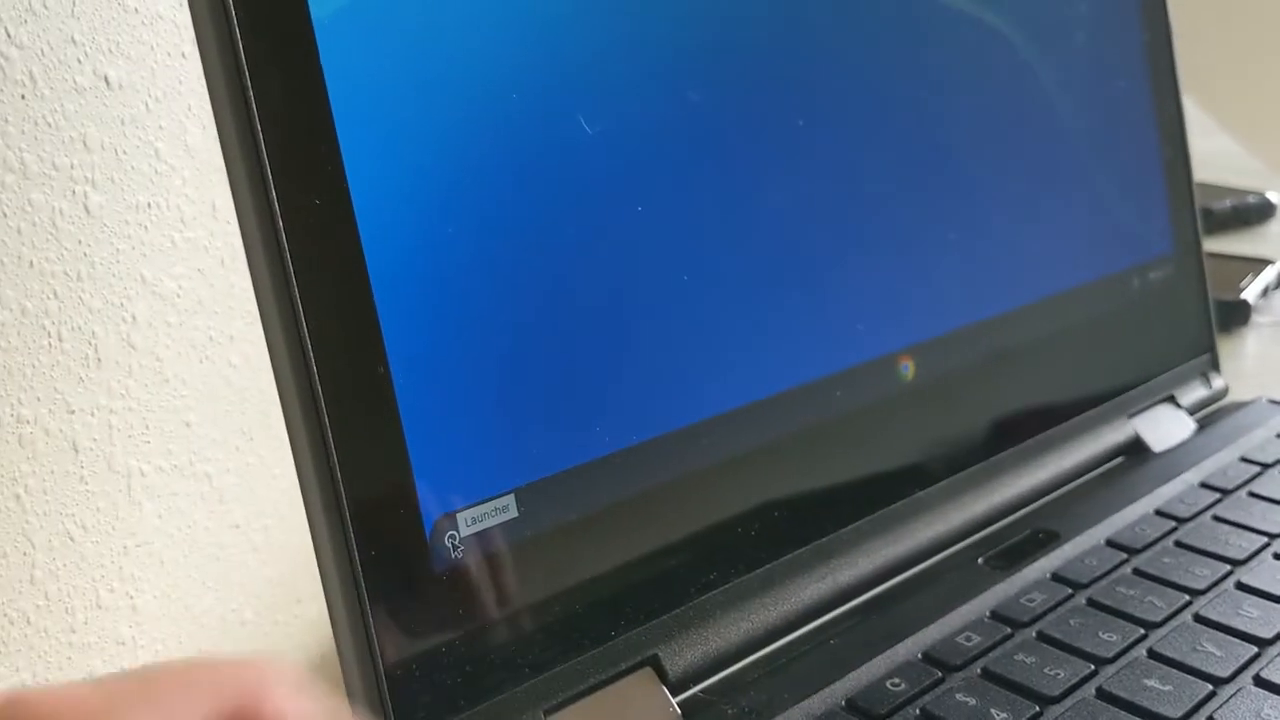
- Open the app launcher from the shelf to reach the Web Store app
{"action": "left_click", "coordinate": [480, 540]}
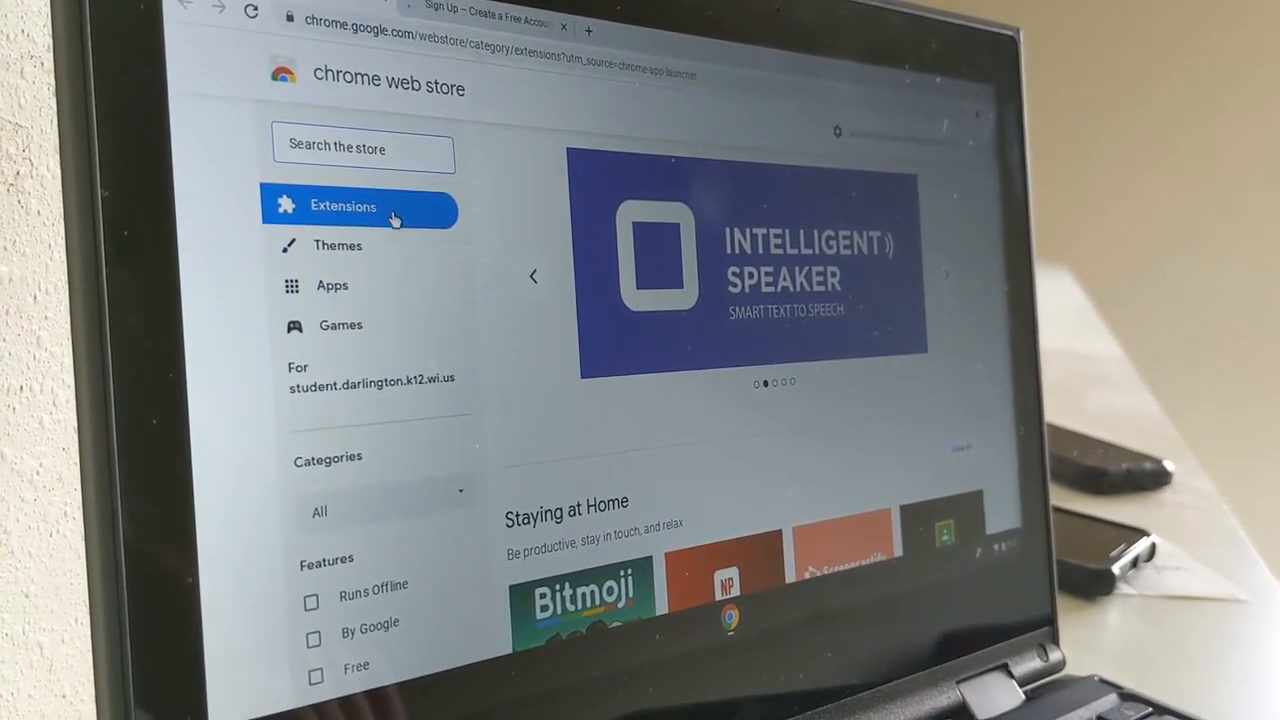
- Start typing 'google classroom' into the store search box
{"action": "type", "text": "google cla"}
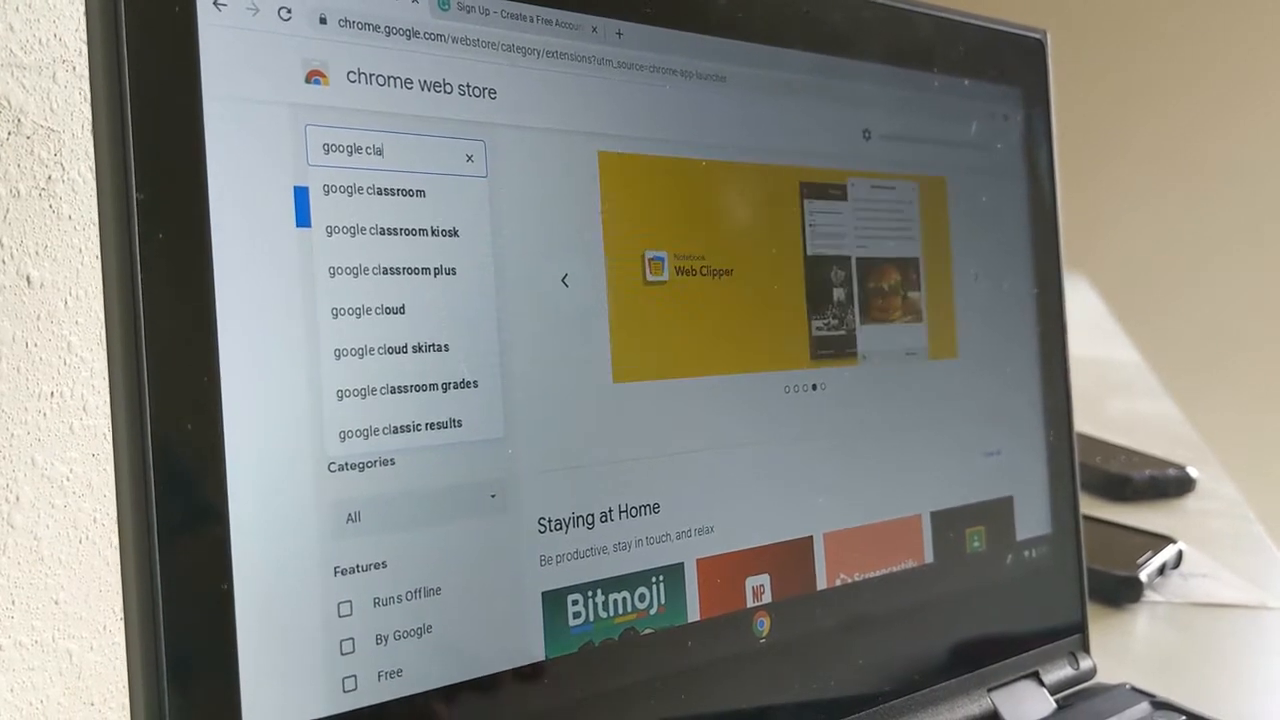
- Search for 'google classroom' and filter the results to Apps only
{"action": "left_click", "coordinate": [374, 192]}
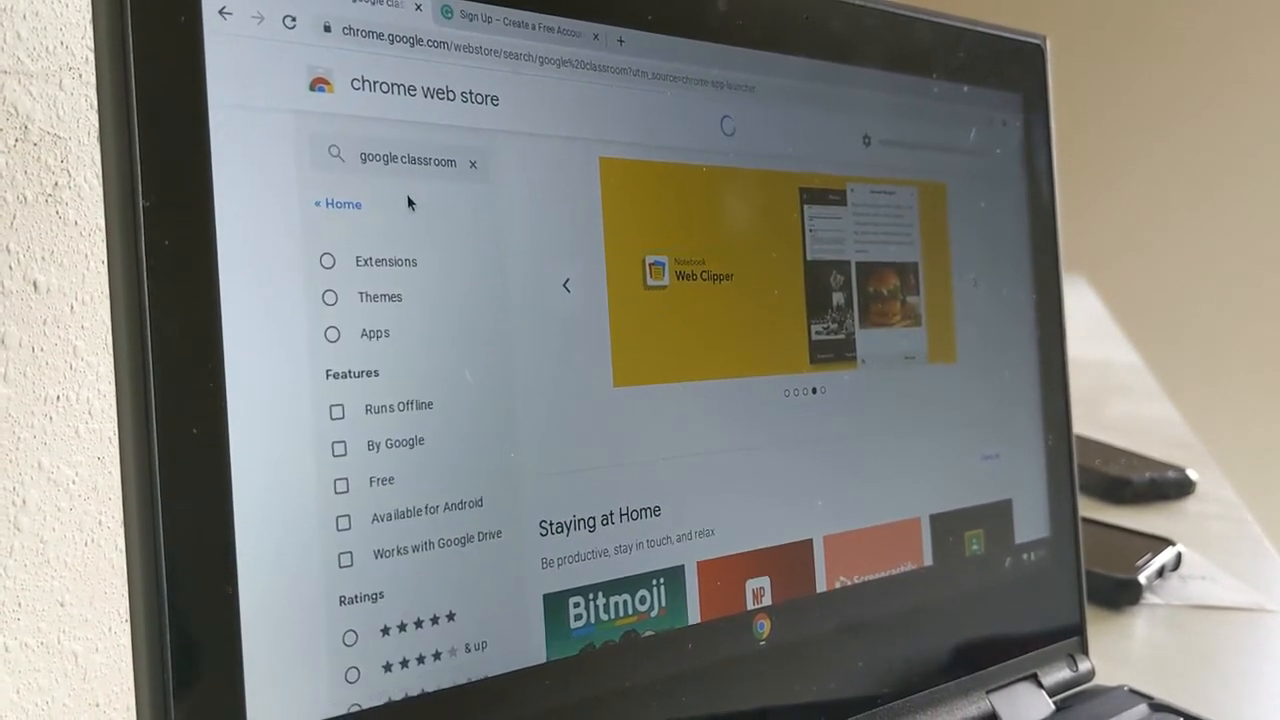
{"action": "left_click", "coordinate": [328, 260]}
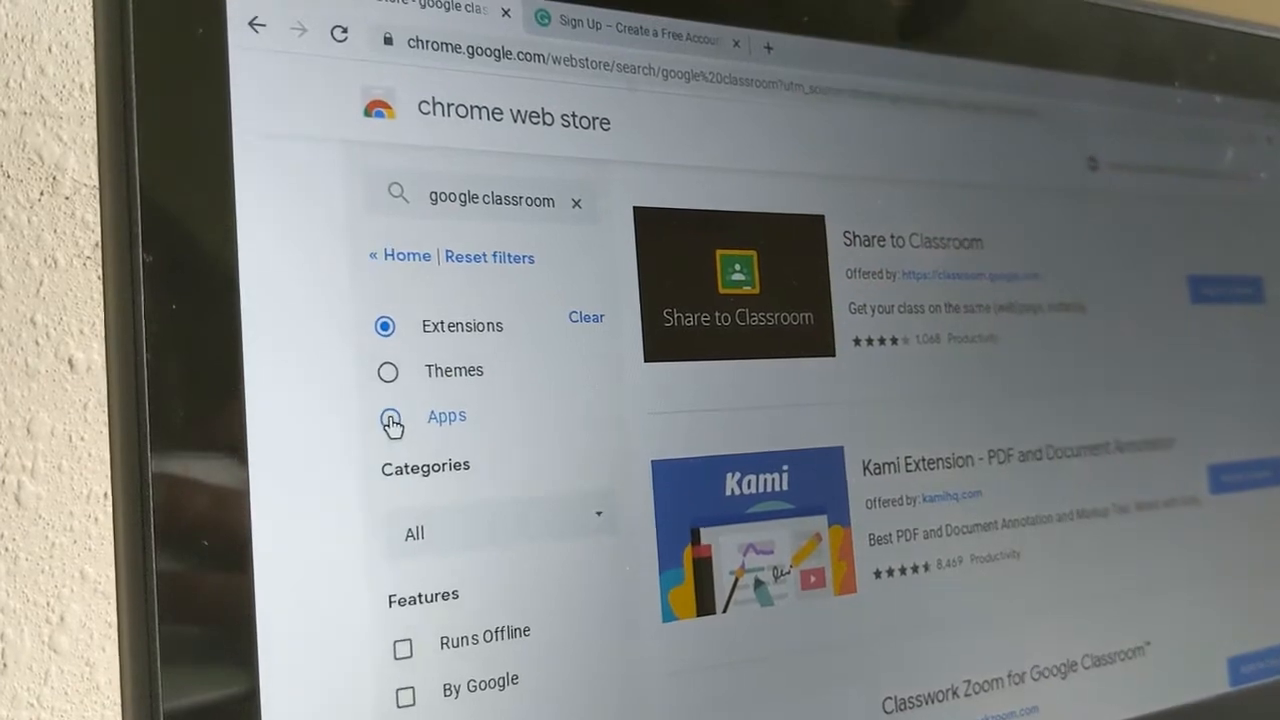
{"action": "left_click", "coordinate": [388, 420]}
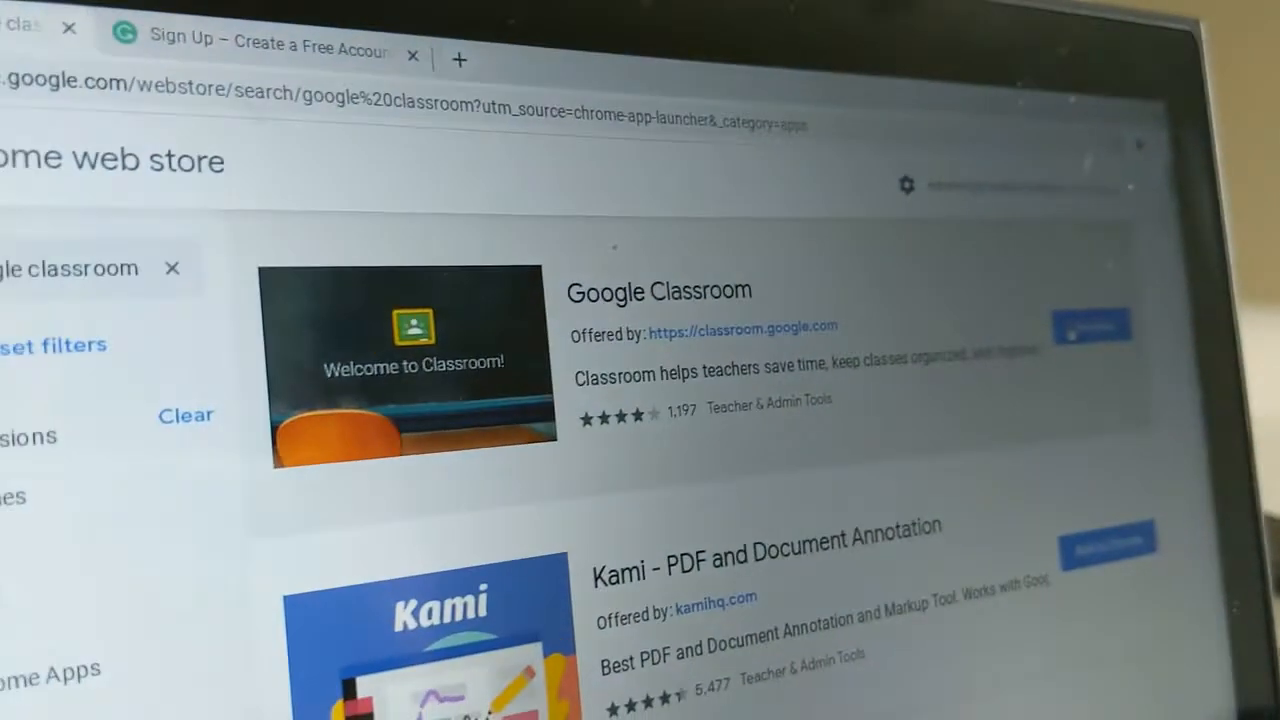
- Add the Google Classroom app via 'Add to Chrome' and confirm with 'Add app'
{"action": "left_click", "coordinate": [1092, 324]}
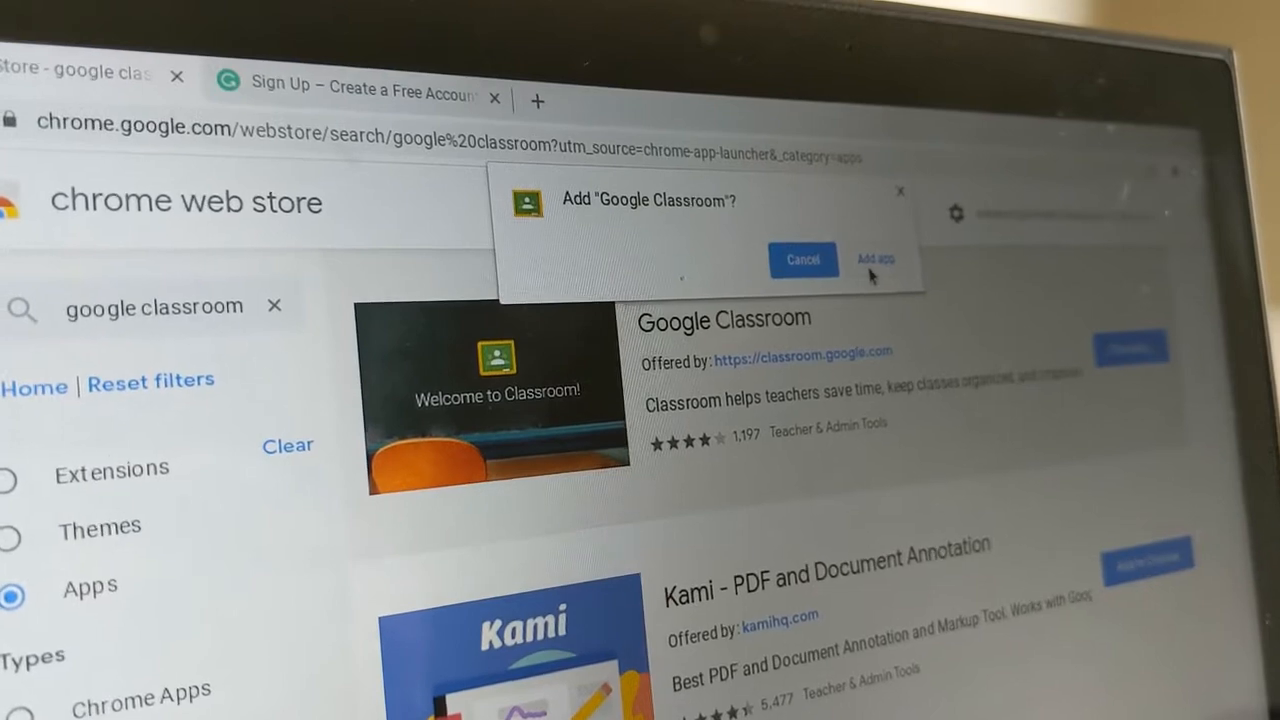
{"action": "left_click", "coordinate": [872, 260]}
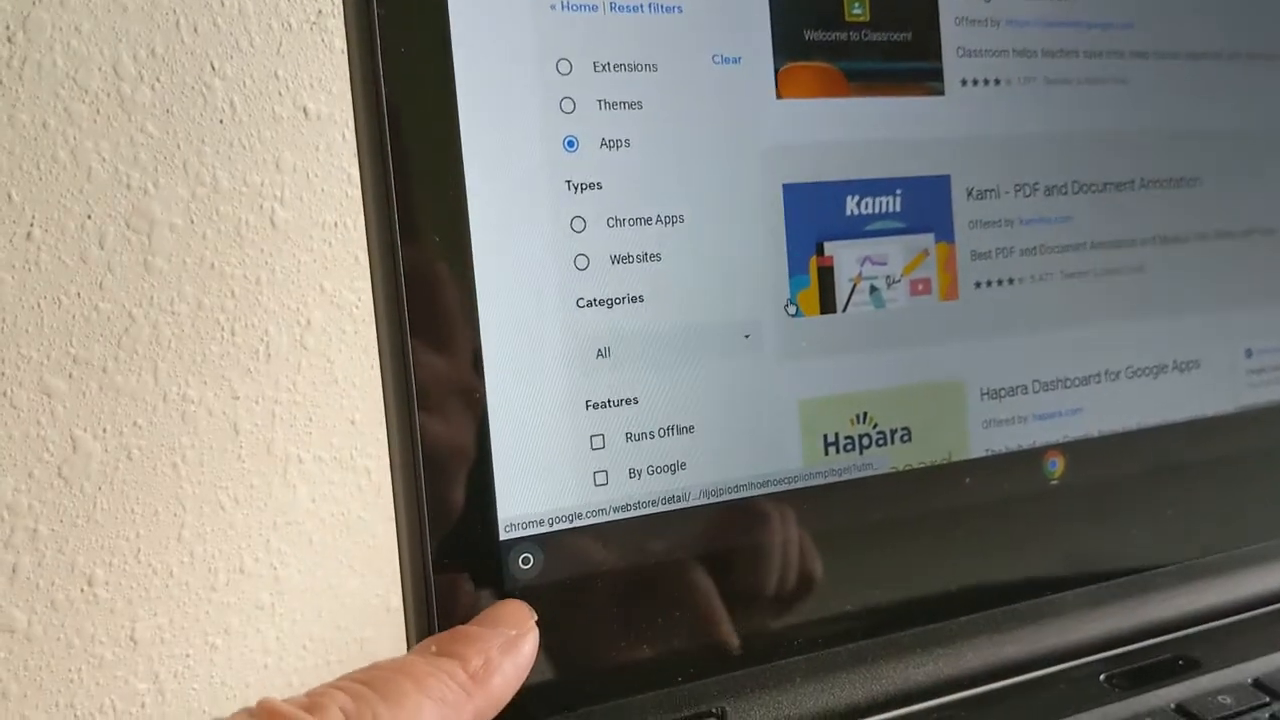
- From the launcher, right-click Google Drive and choose 'Pin to shelf'
{"action": "left_click", "coordinate": [524, 560]}
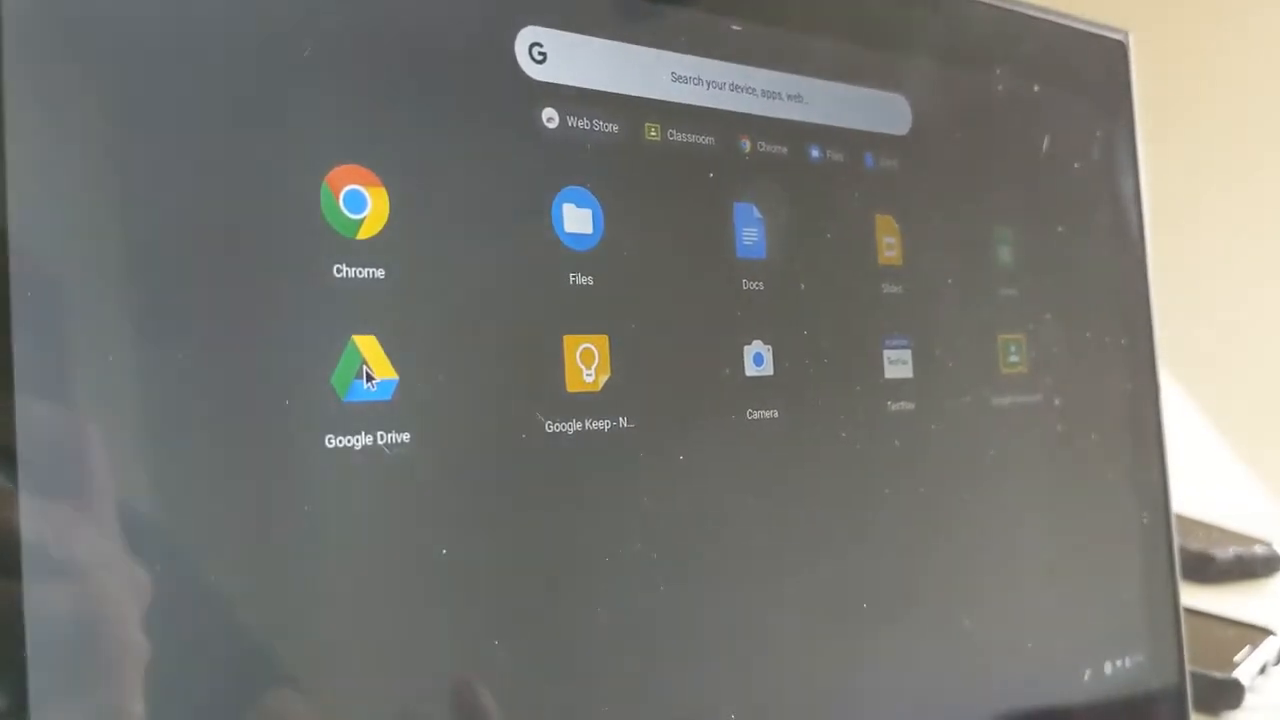
{"action": "right_click", "coordinate": [368, 376]}
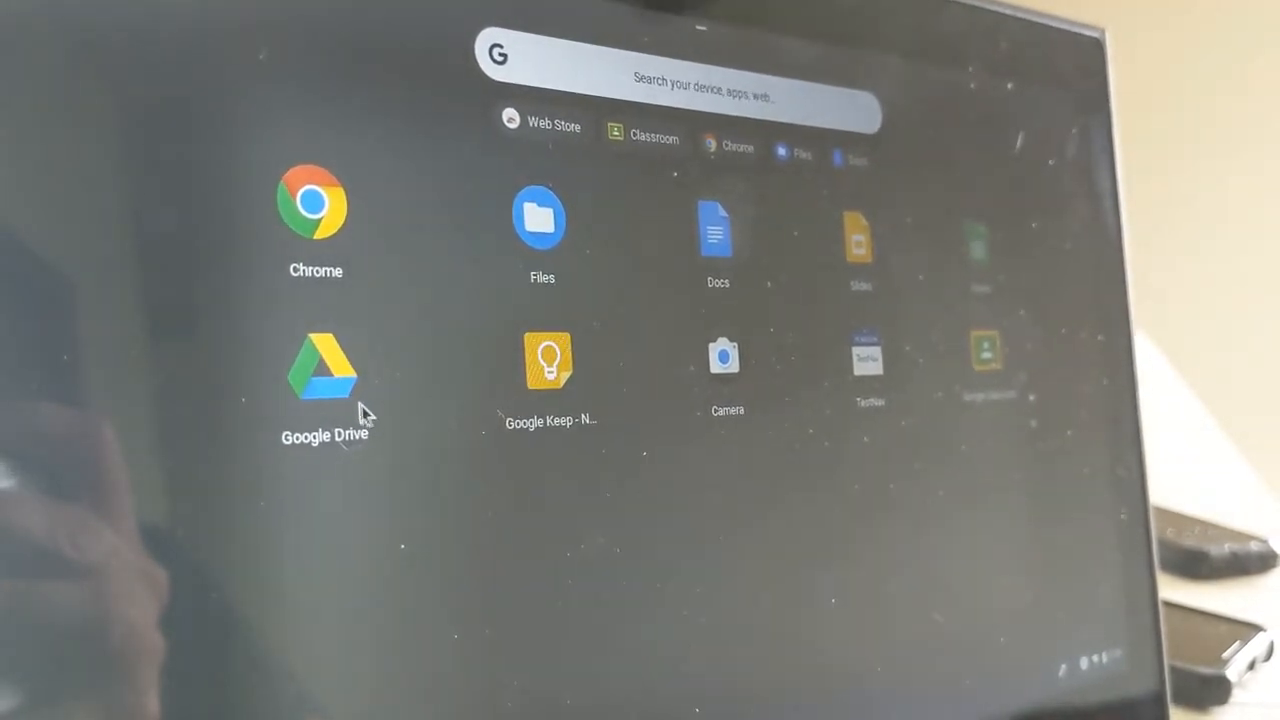
{"action": "right_click", "coordinate": [322, 364]}
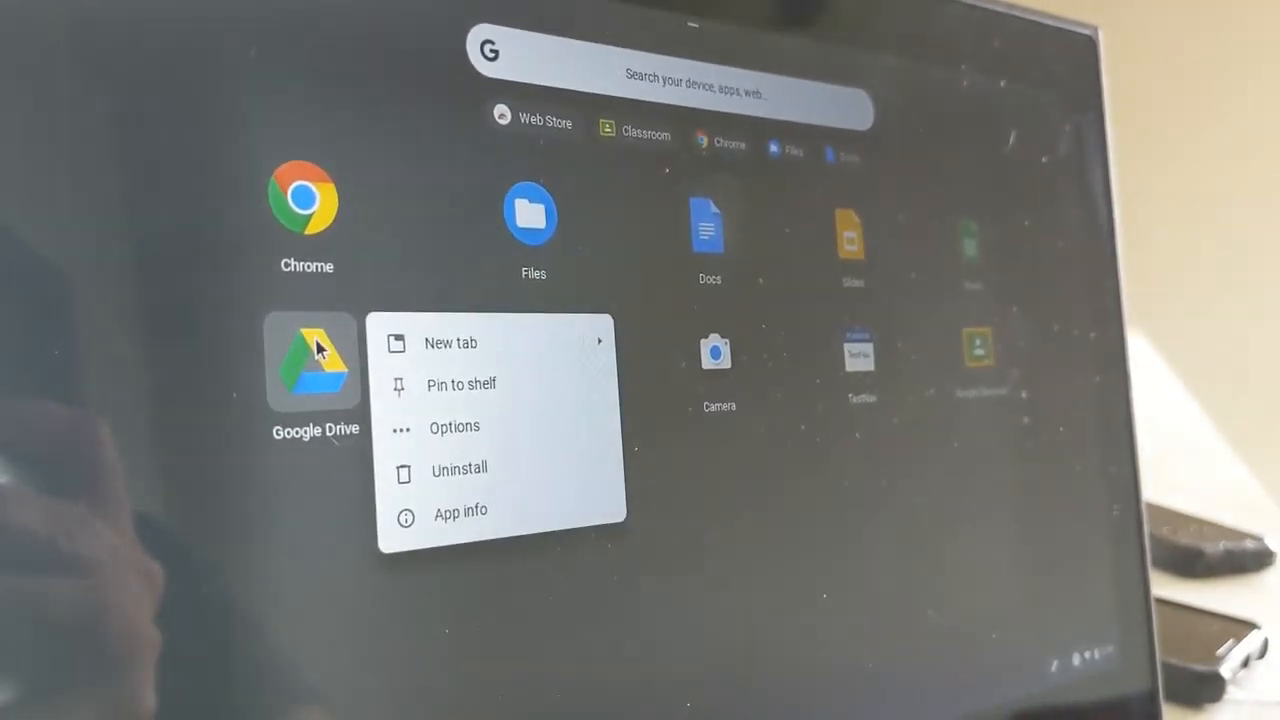
{"action": "left_click", "coordinate": [420, 378]}
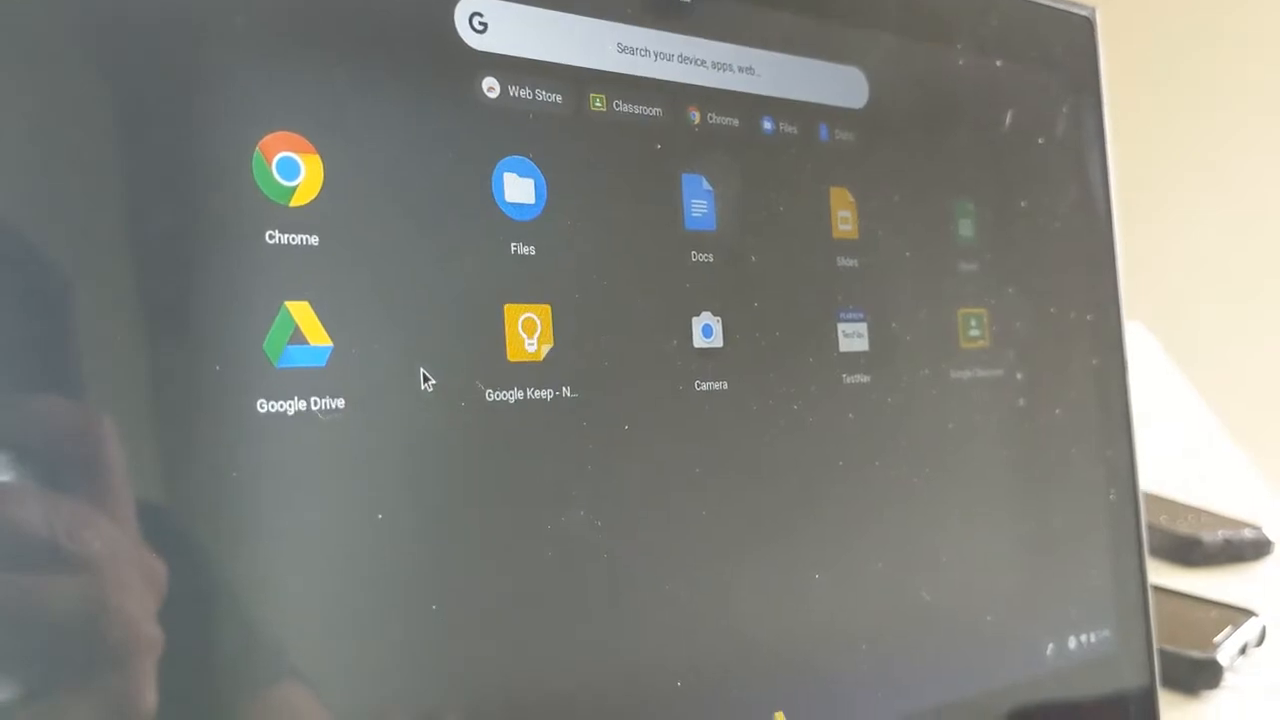